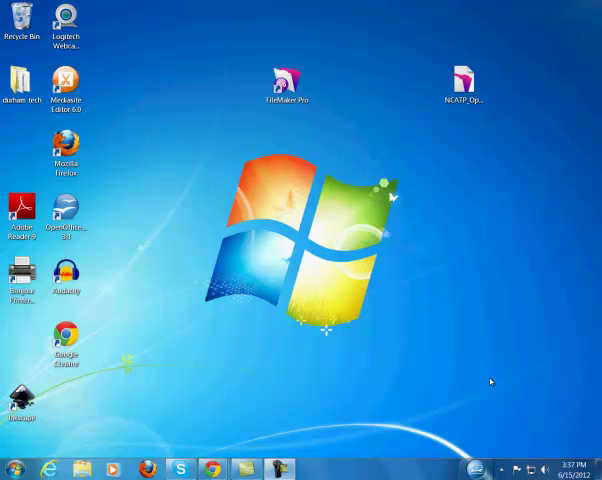
- Launch the NCATP Check-It-Out database from its shortcut into FileMaker Pro's login screen
left_click(288, 84)
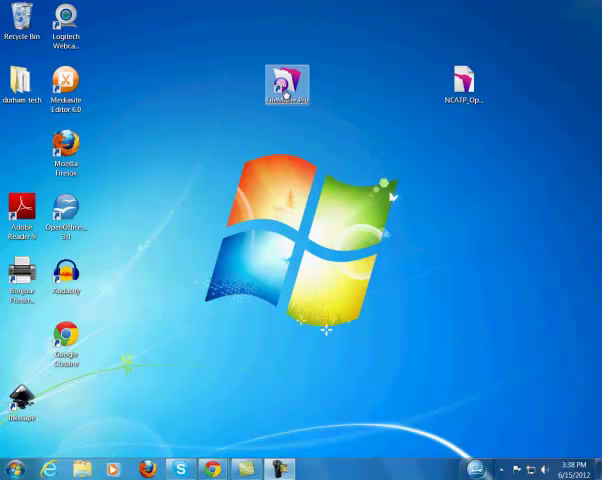
left_click(464, 84)
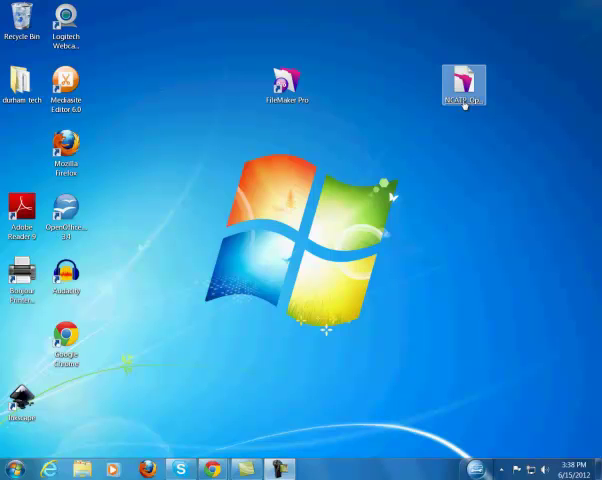
double_click(288, 84)
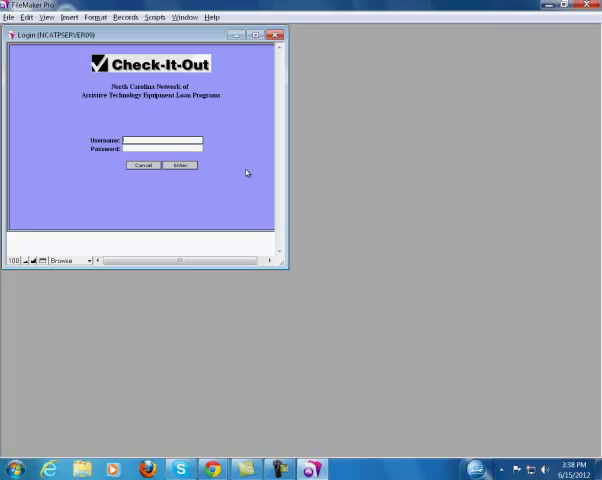
mouse_move(272, 176)
type("trainer")
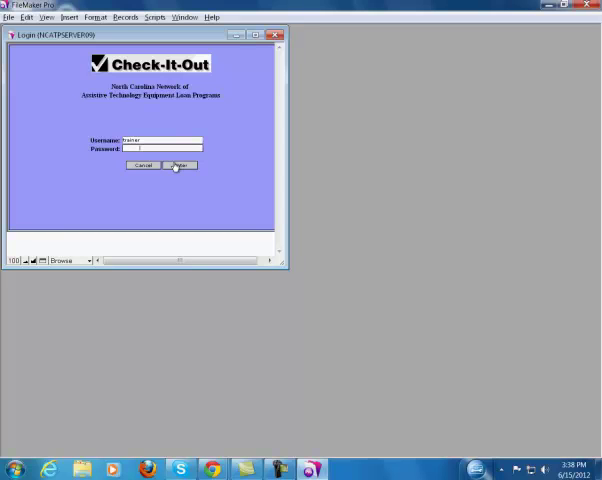
mouse_move(198, 182)
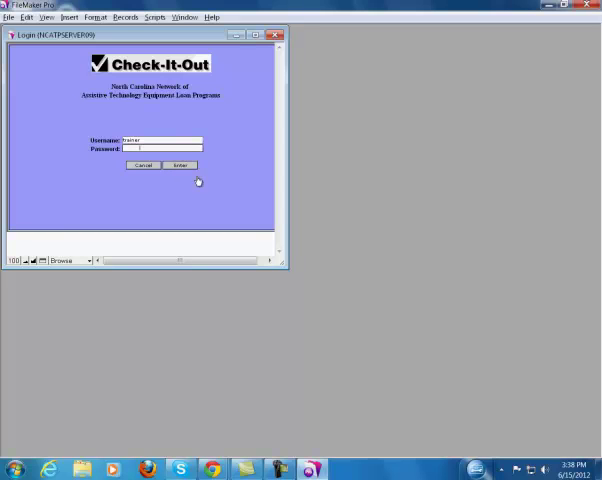
- Submit the login to reach the Individuals list of client records
left_click(182, 164)
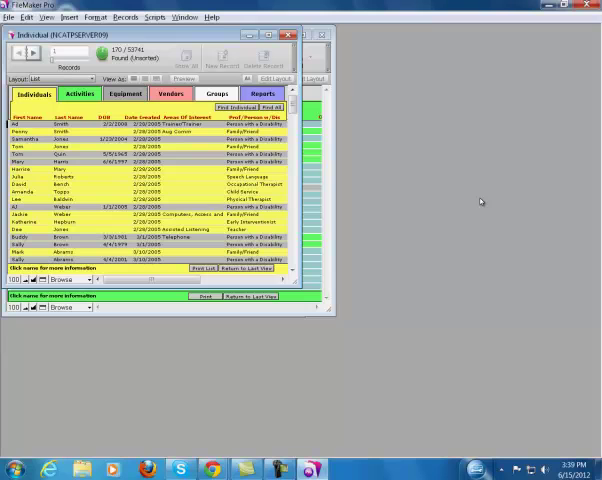
mouse_move(364, 400)
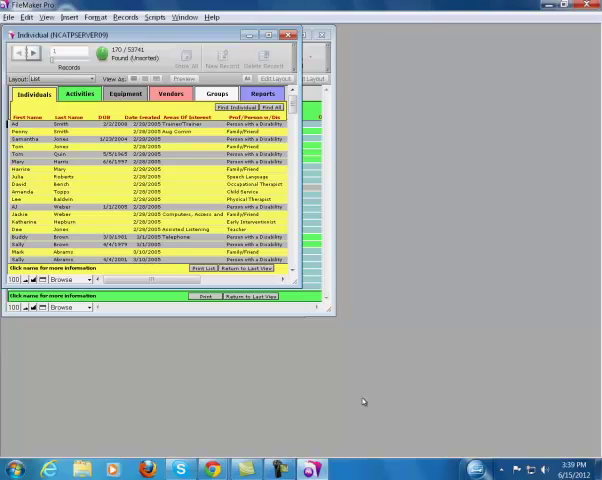